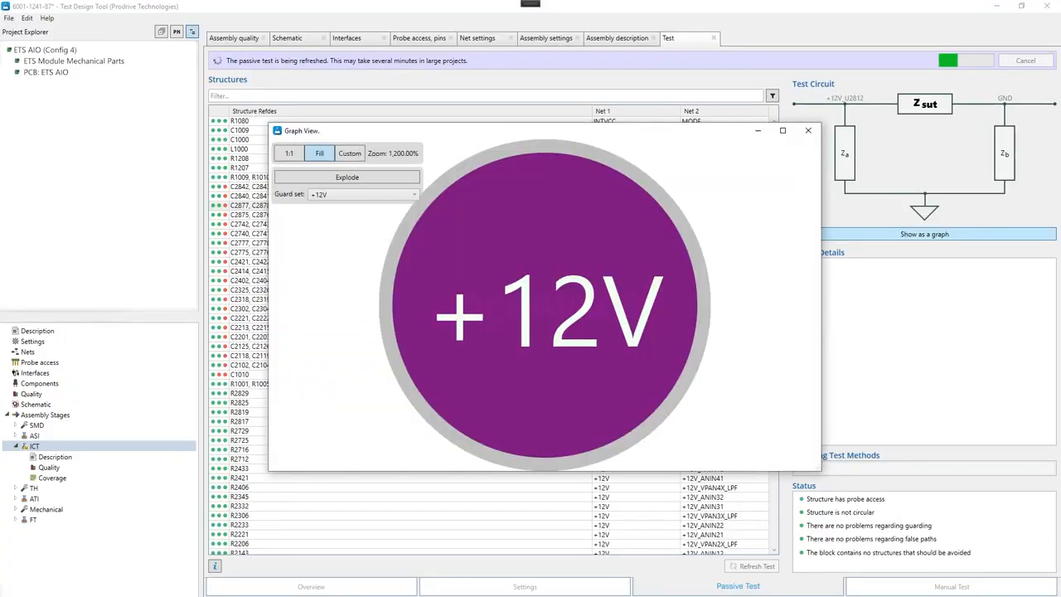
Fit the +12V guard-set graph into view, then show the project's Quality page.
left_click(318, 152)
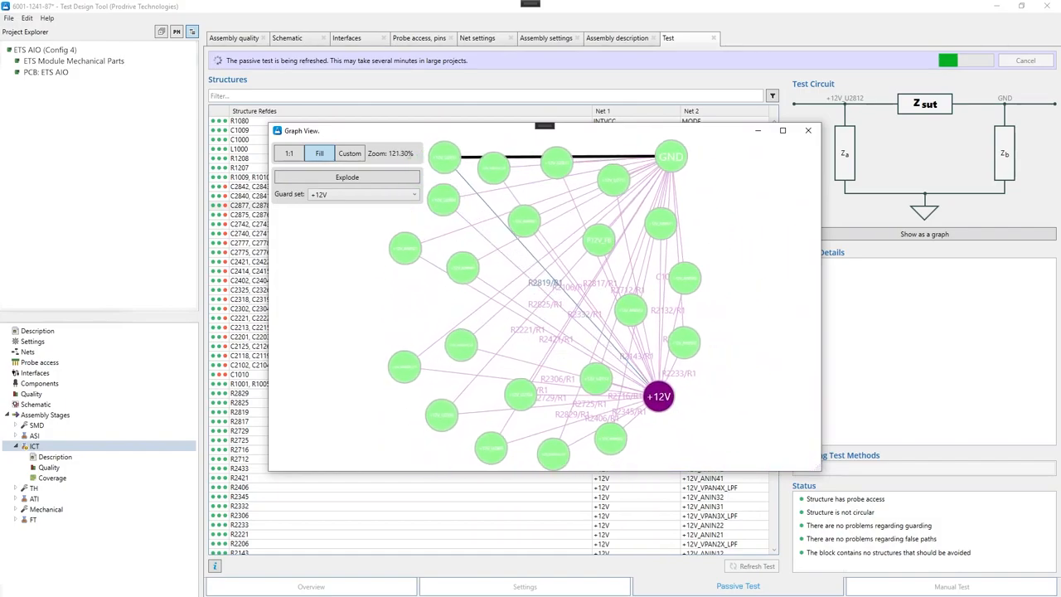
left_click(30, 393)
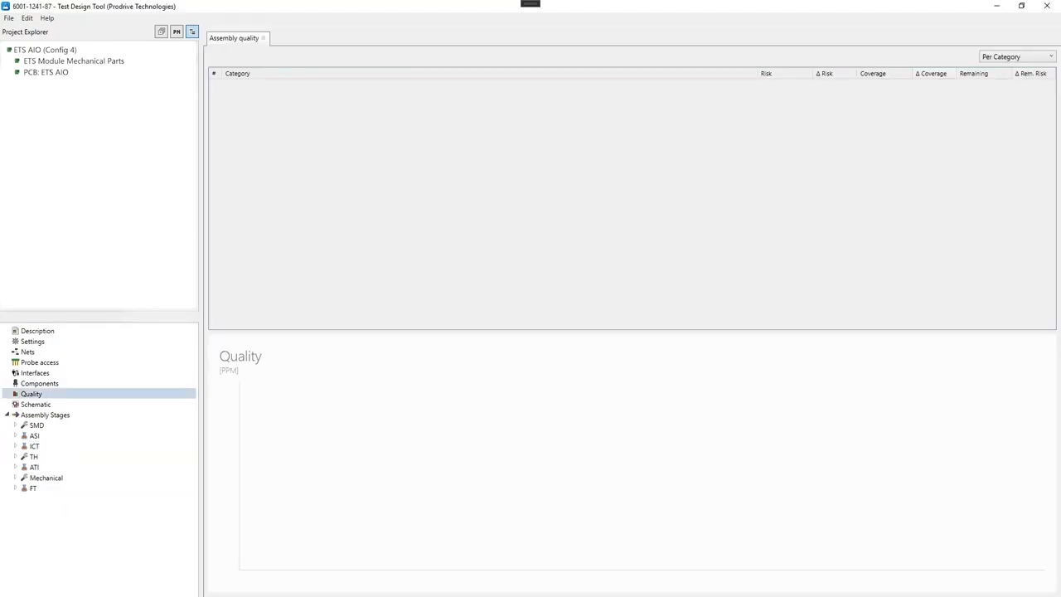